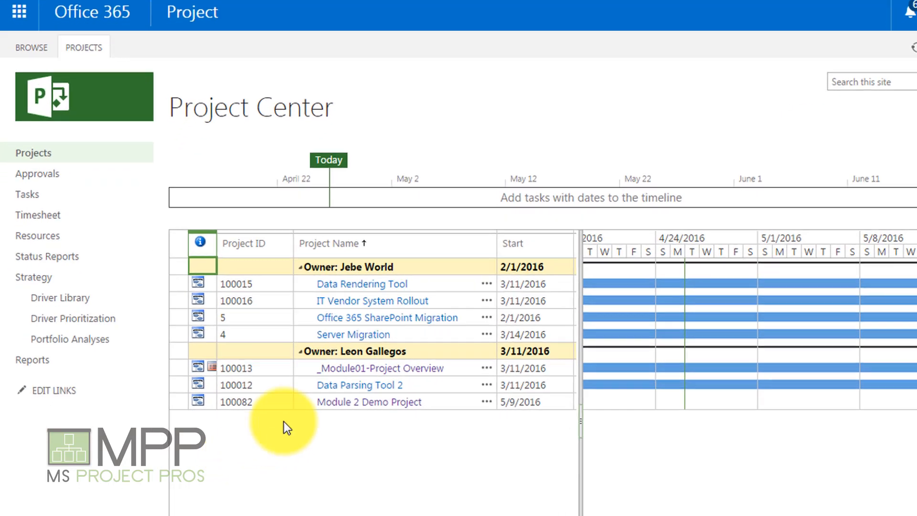
# - Open Module 2 Demo Project from Project Center to its Schedule page
pyautogui.scroll(-3)
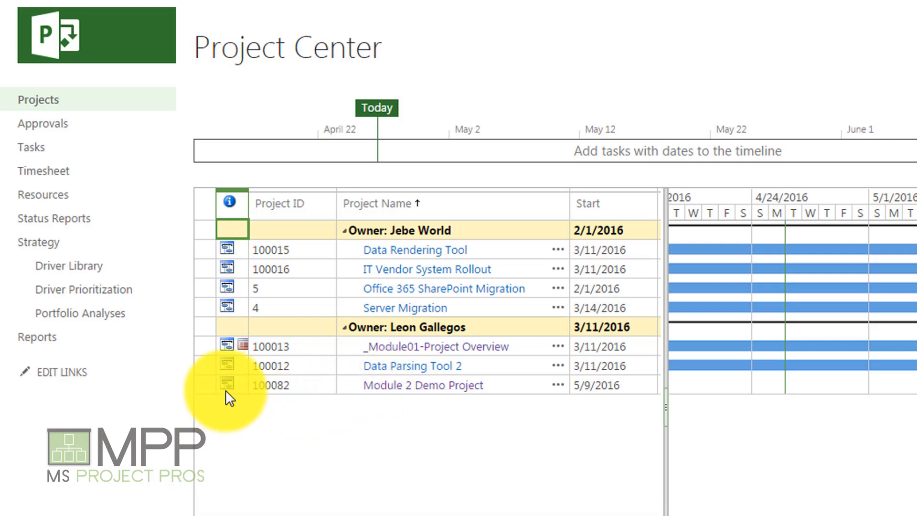
pyautogui.moveTo(227, 389)
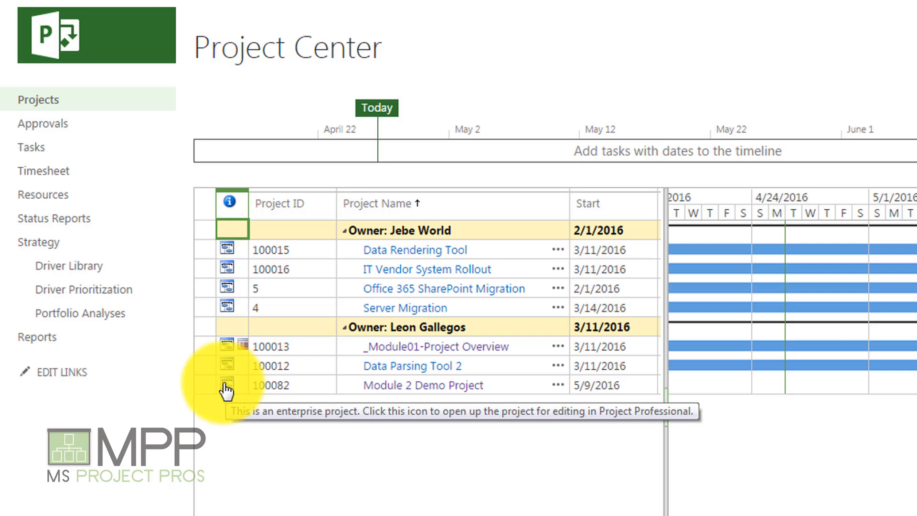
pyautogui.click(225, 385)
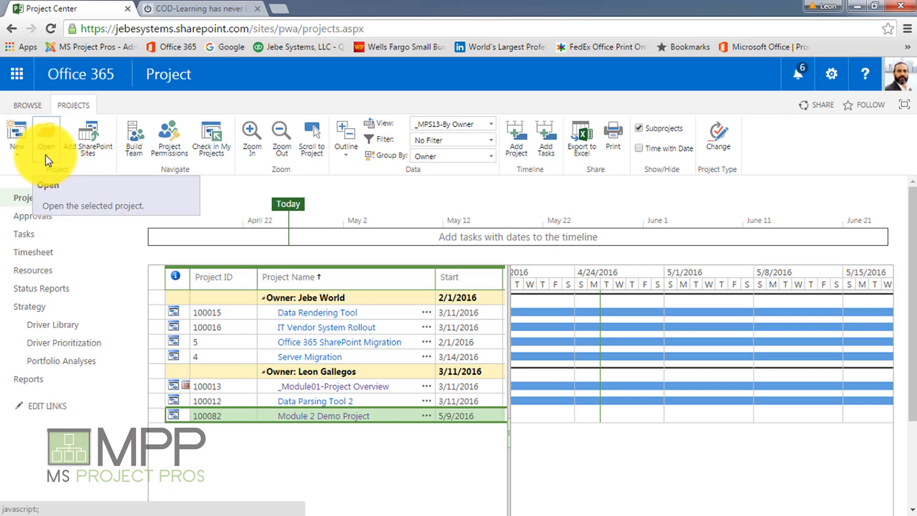
pyautogui.click(46, 137)
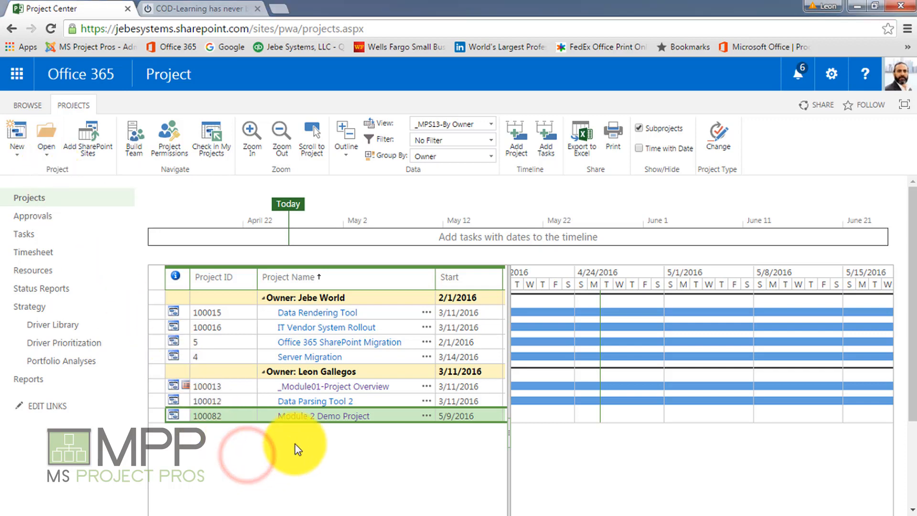
pyautogui.moveTo(324, 416)
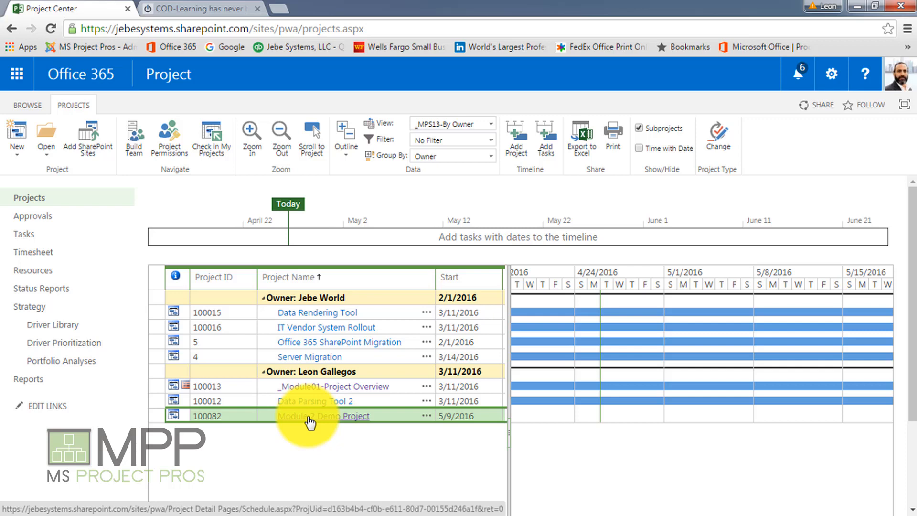
pyautogui.click(323, 416)
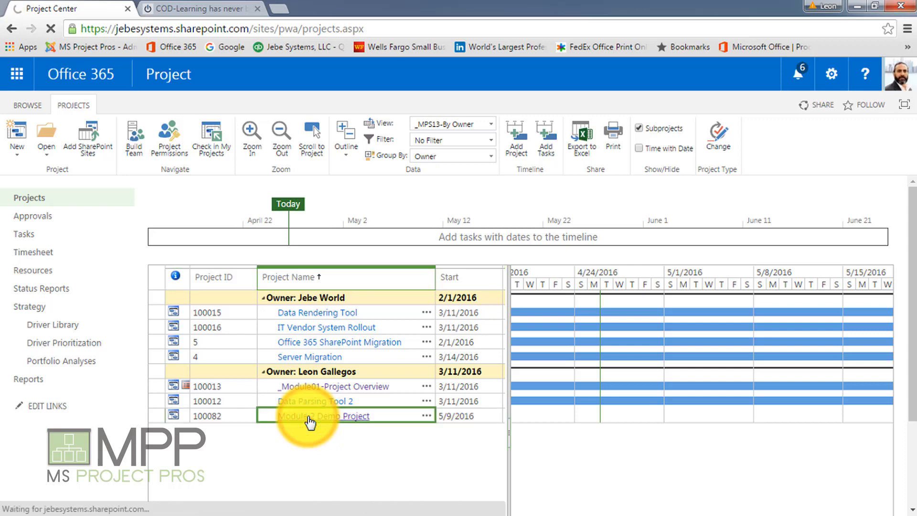
pyautogui.click(324, 416)
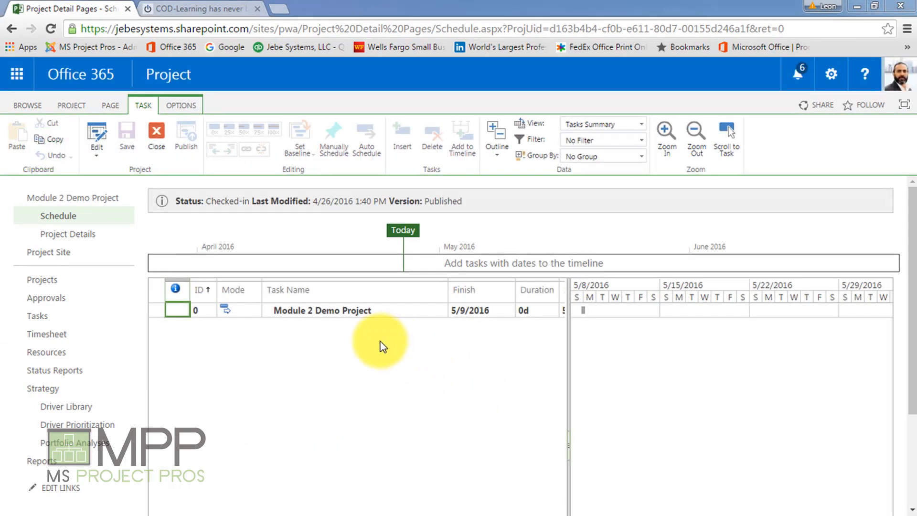
pyautogui.moveTo(225, 202)
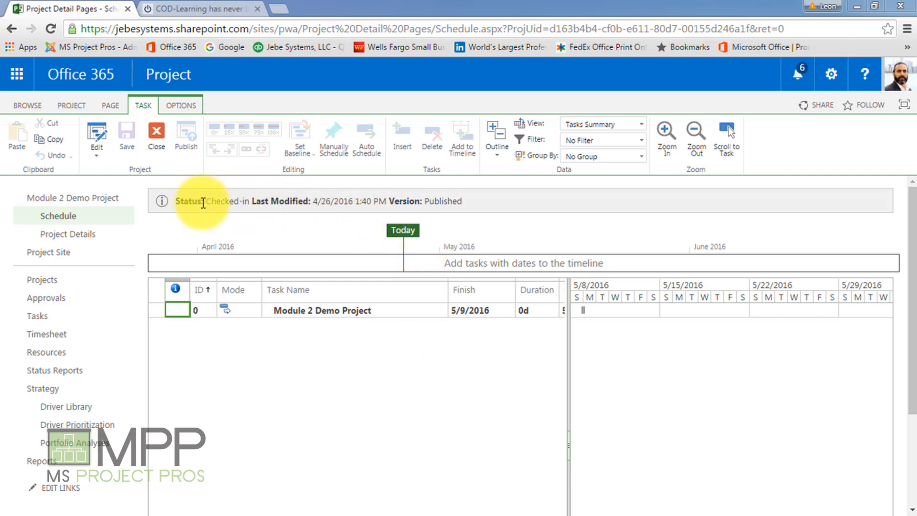
pyautogui.moveTo(415, 207)
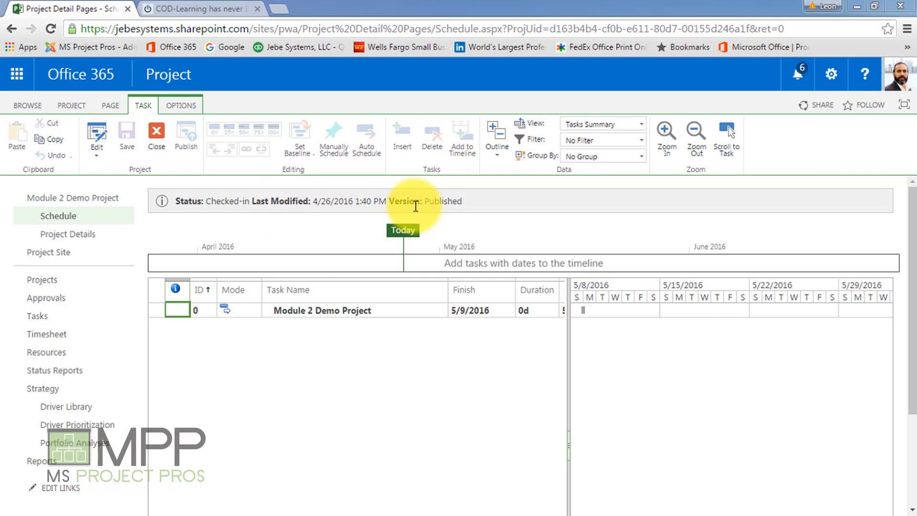
pyautogui.moveTo(450, 202)
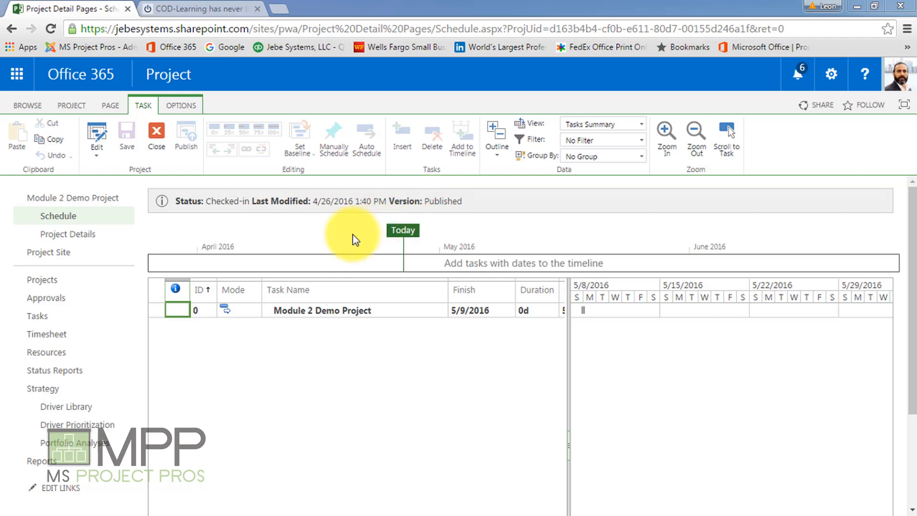
pyautogui.moveTo(288, 378)
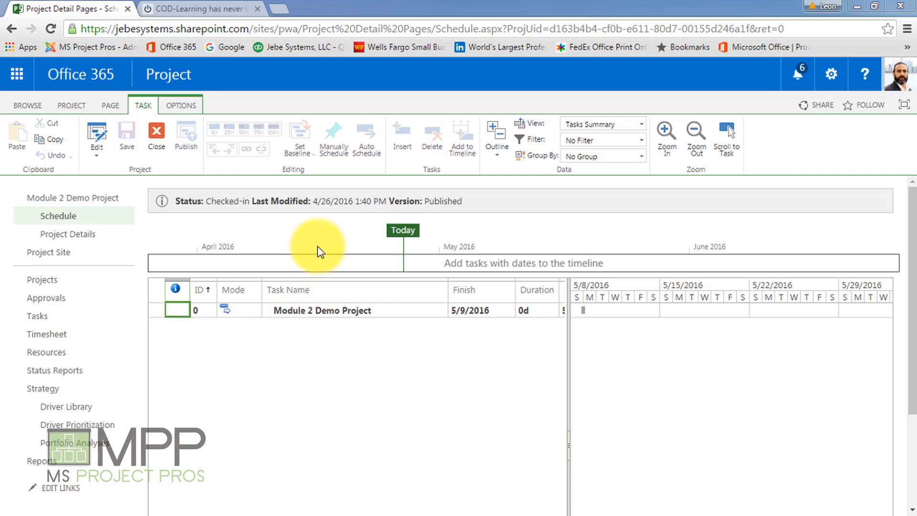
pyautogui.moveTo(302, 240)
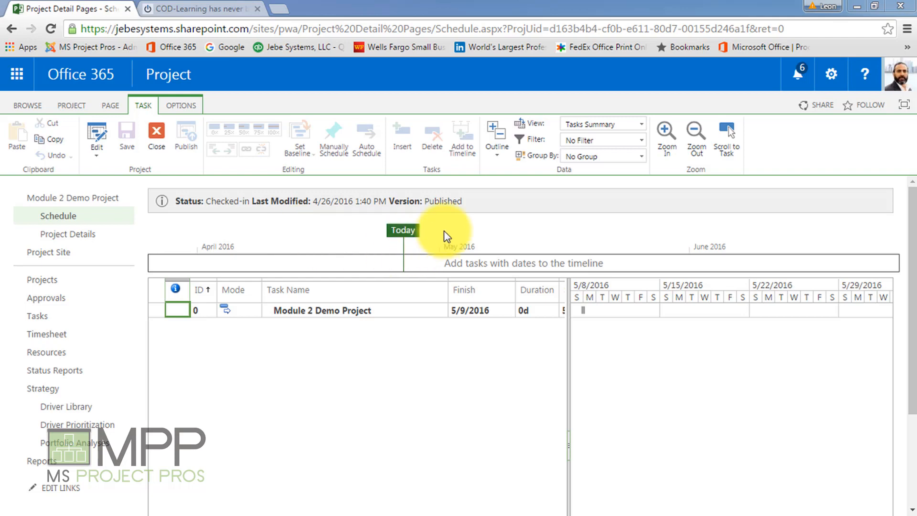
pyautogui.moveTo(455, 212)
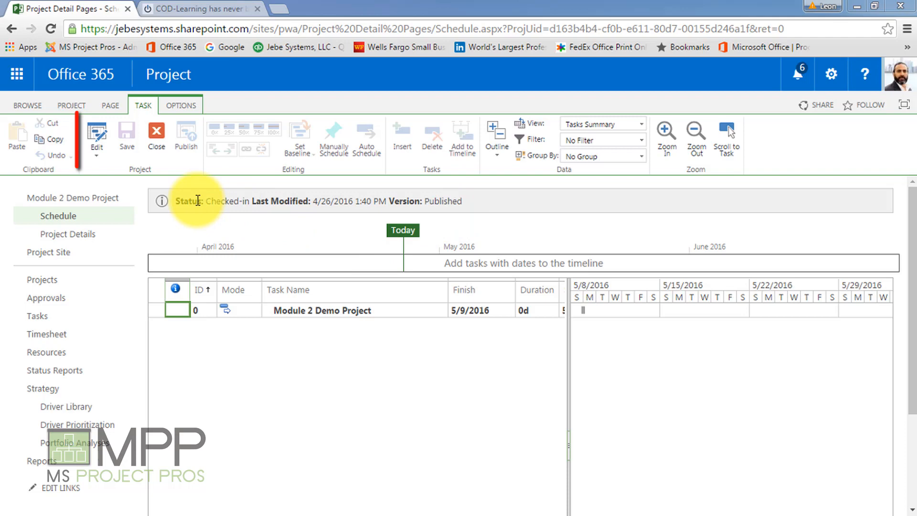
pyautogui.moveTo(96, 135)
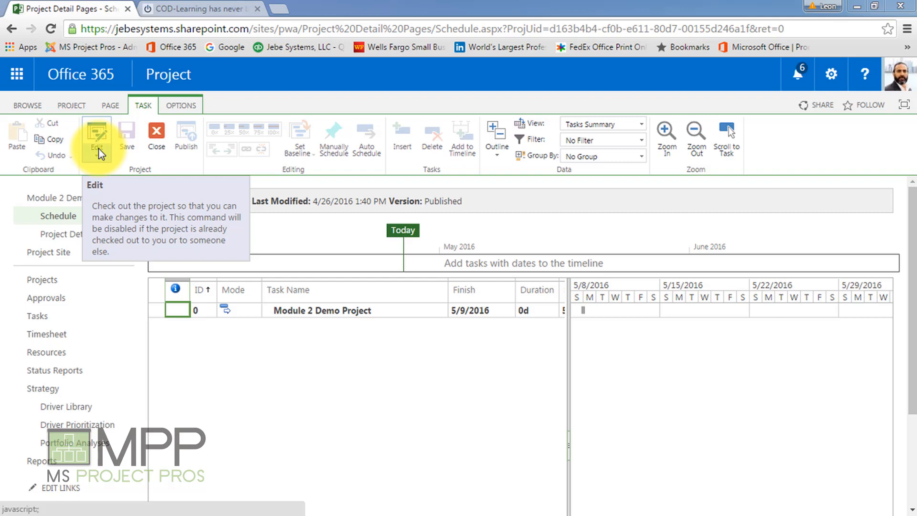
pyautogui.moveTo(103, 164)
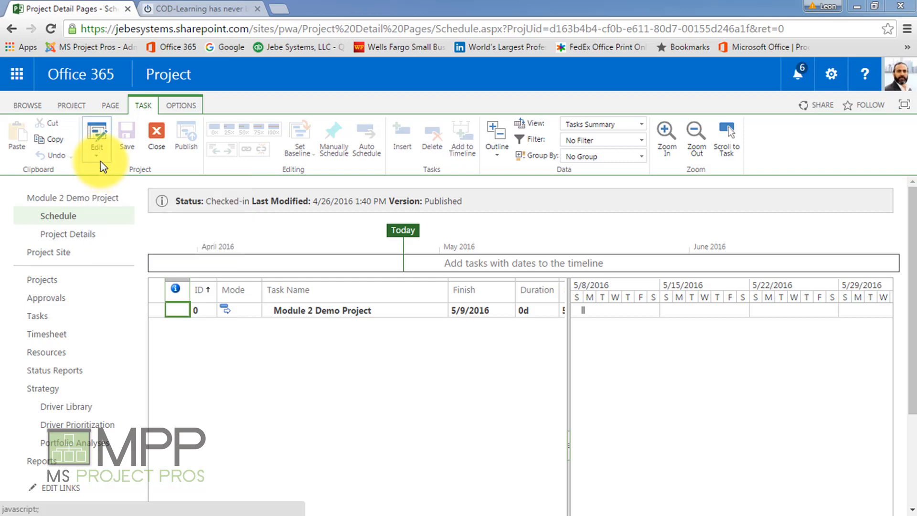
# - Check out Module 2 Demo Project by choosing Edit In Browser on the Task ribbon
pyautogui.click(95, 135)
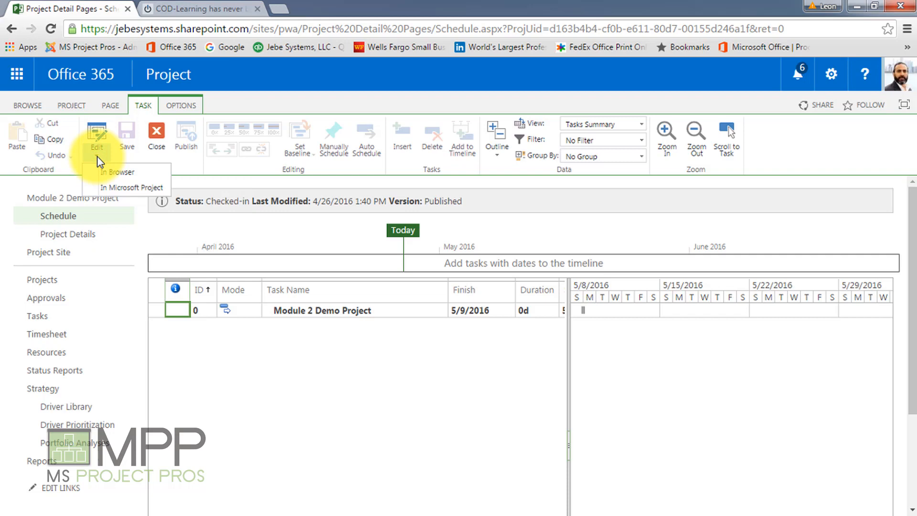
pyautogui.moveTo(116, 172)
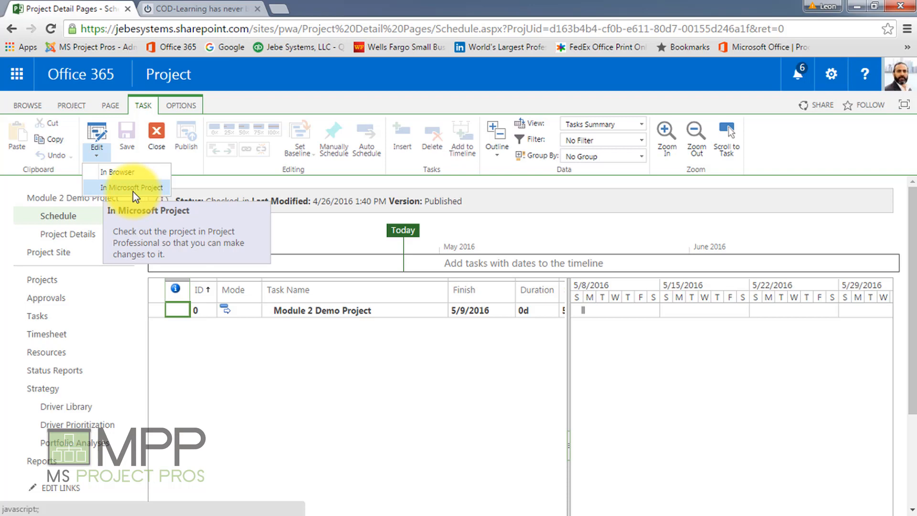
pyautogui.moveTo(116, 171)
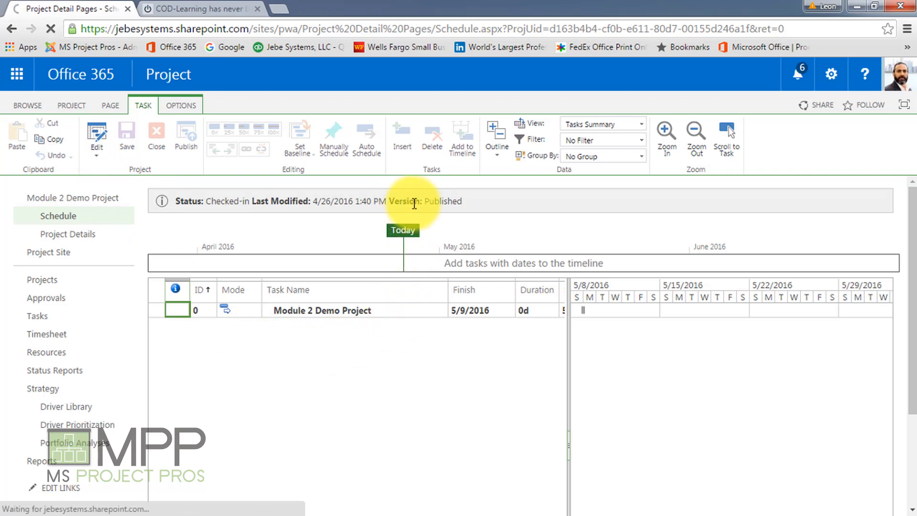
pyautogui.click(95, 134)
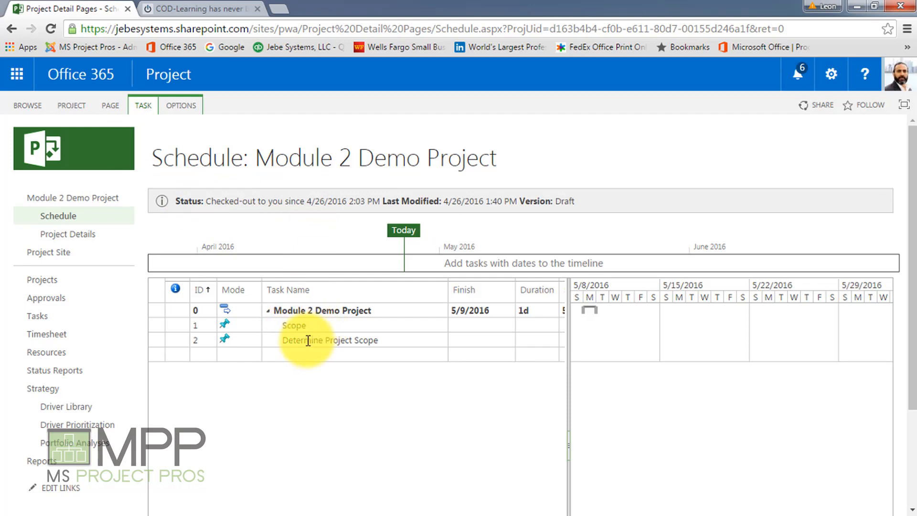
pyautogui.moveTo(330, 340)
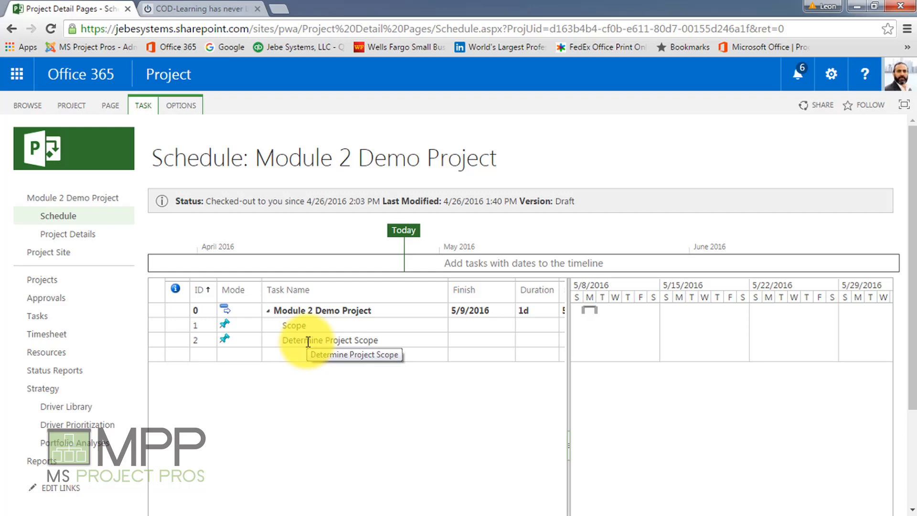
pyautogui.moveTo(553, 212)
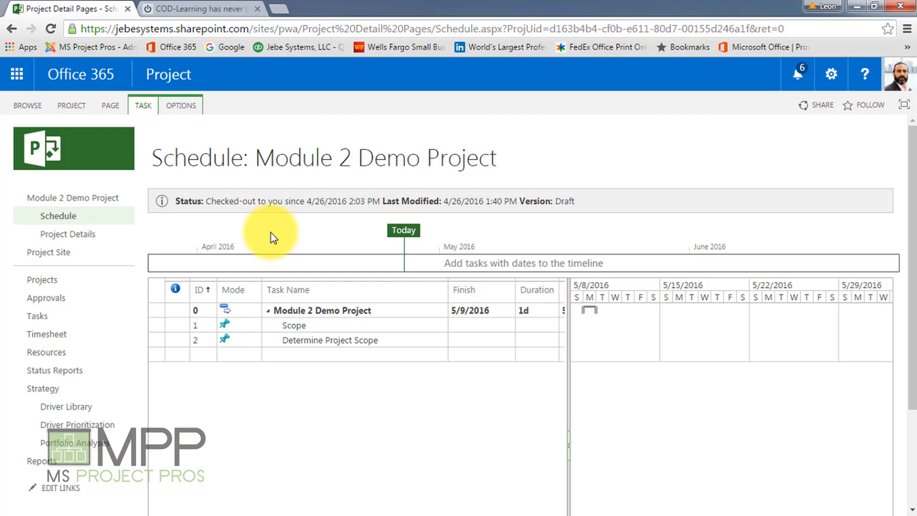
pyautogui.moveTo(537, 225)
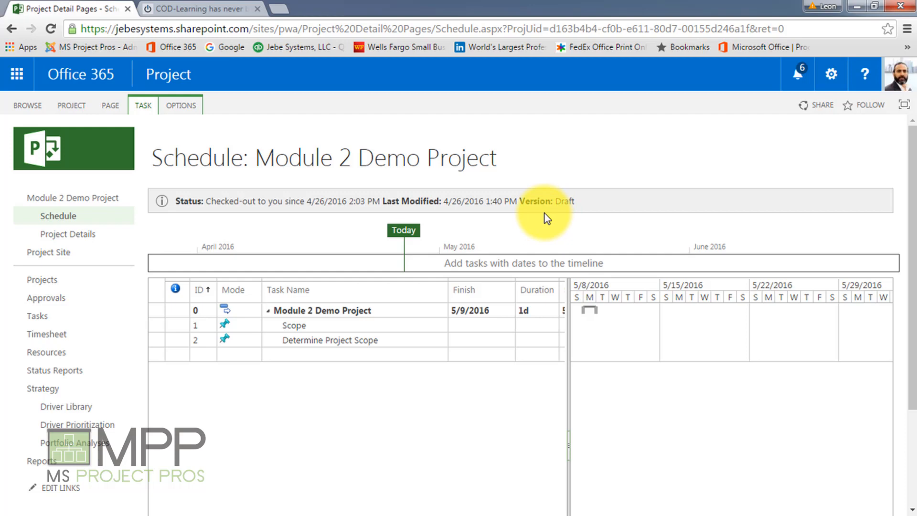
pyautogui.moveTo(548, 223)
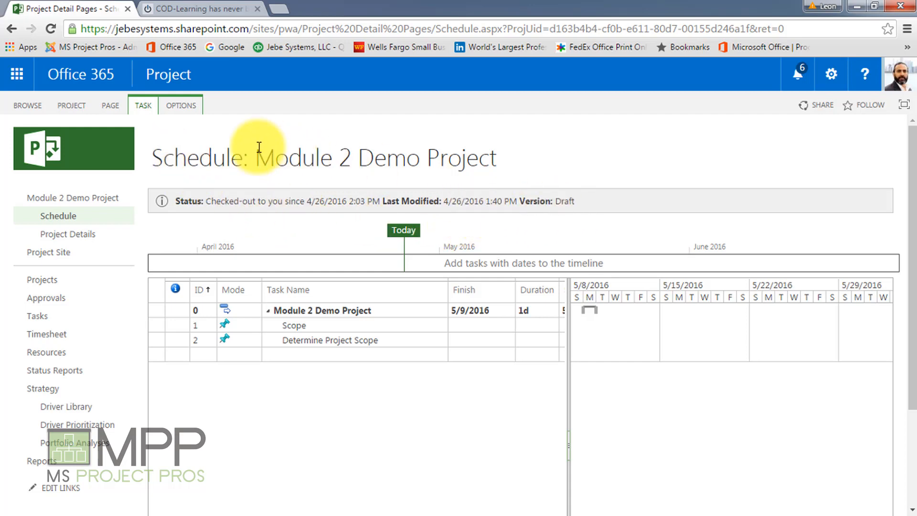
# - Publish the draft schedule with its Scope and Determine Project Scope tasks
pyautogui.click(142, 105)
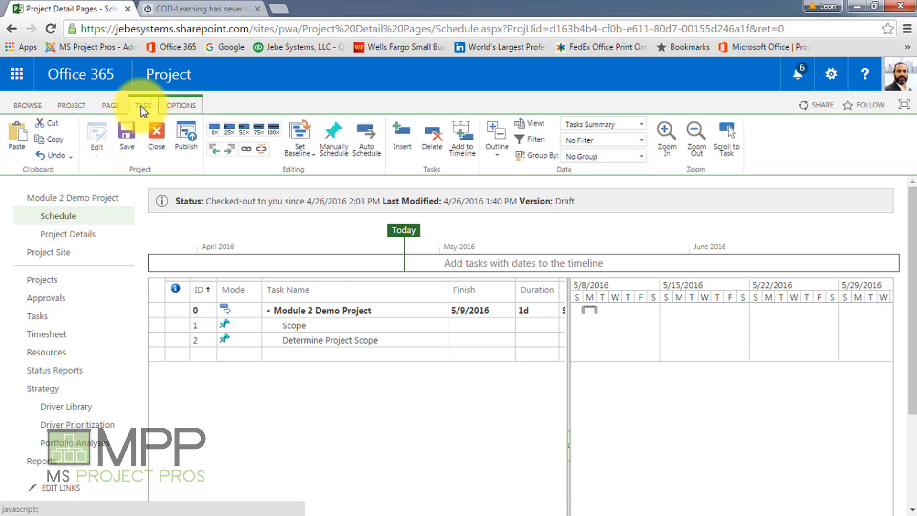
pyautogui.click(143, 105)
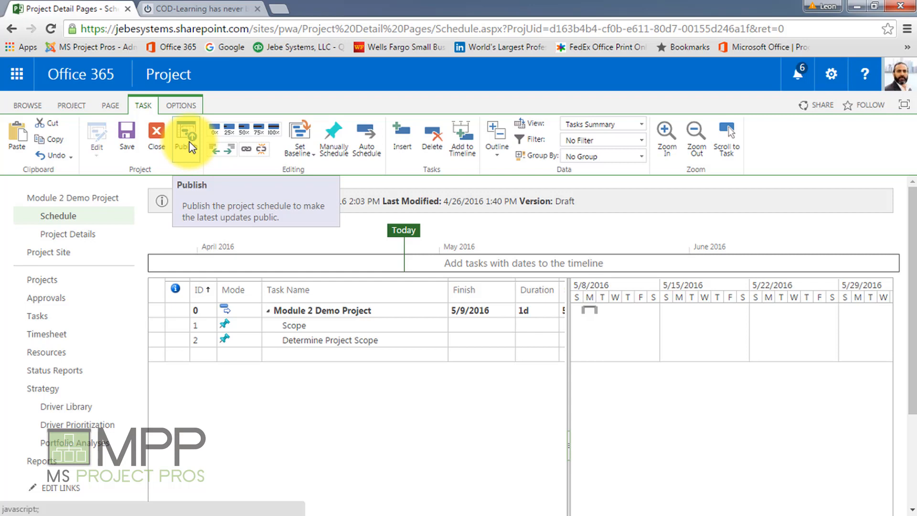
pyautogui.click(186, 135)
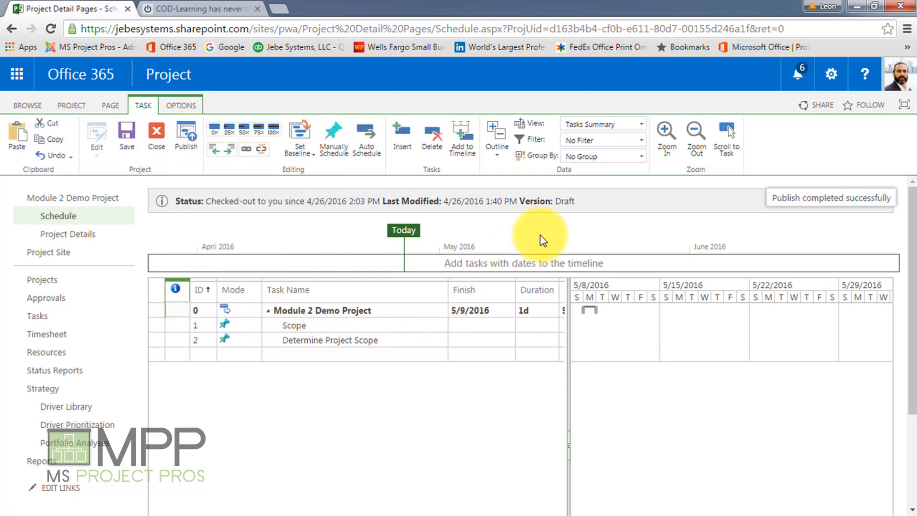
pyautogui.moveTo(559, 200)
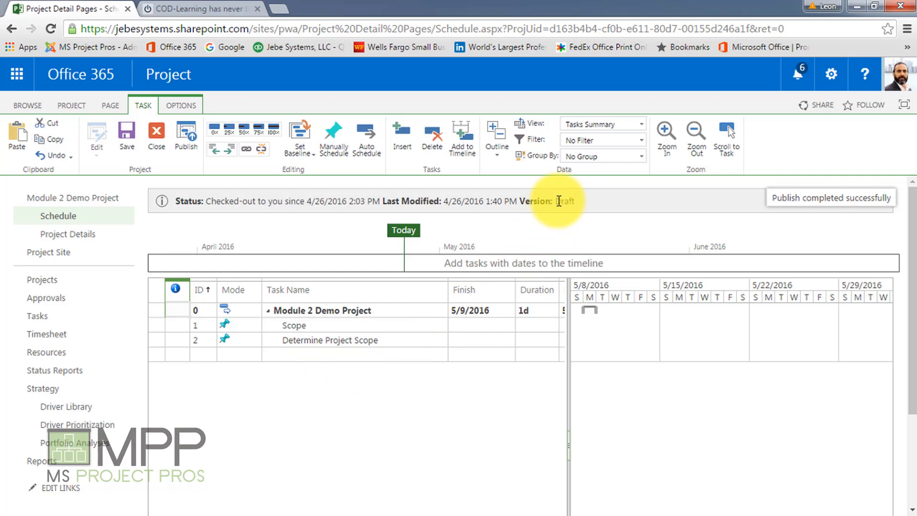
pyautogui.doubleClick(563, 202)
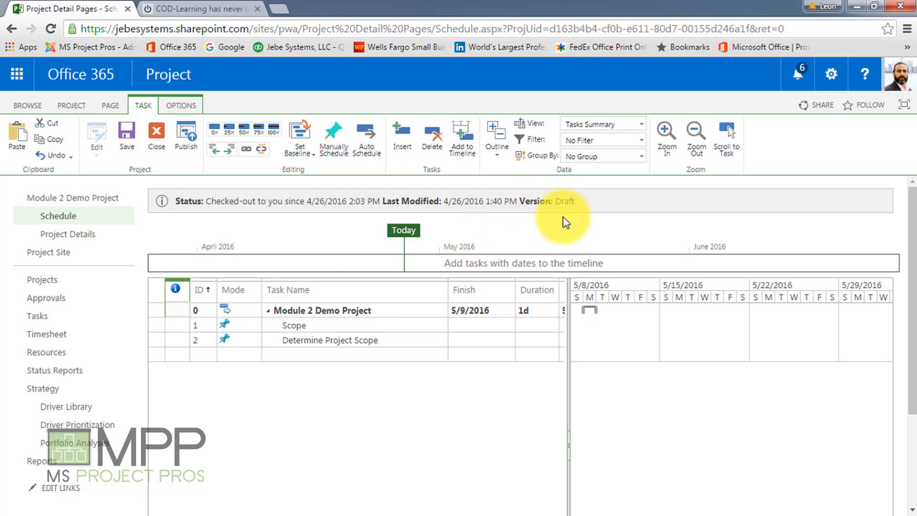
pyautogui.moveTo(156, 135)
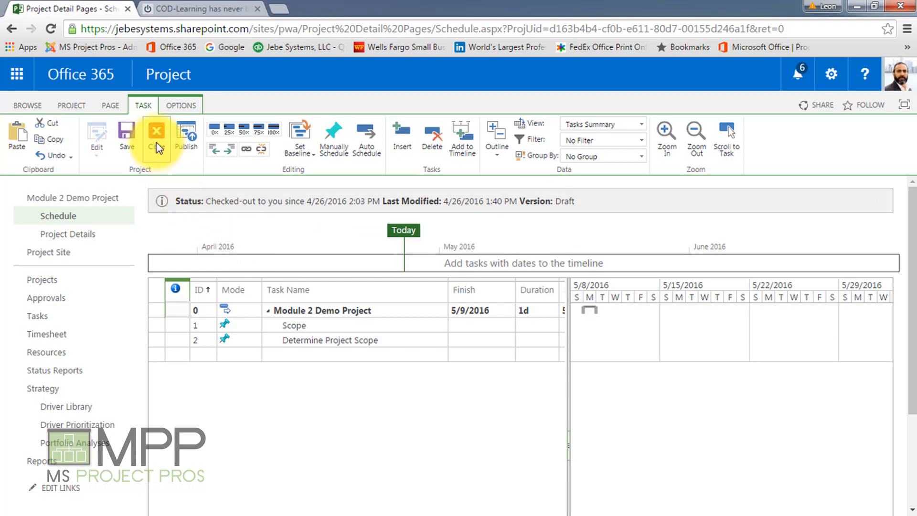
# - Close the project with 'Check it in' selected and return to Project Center
pyautogui.click(156, 135)
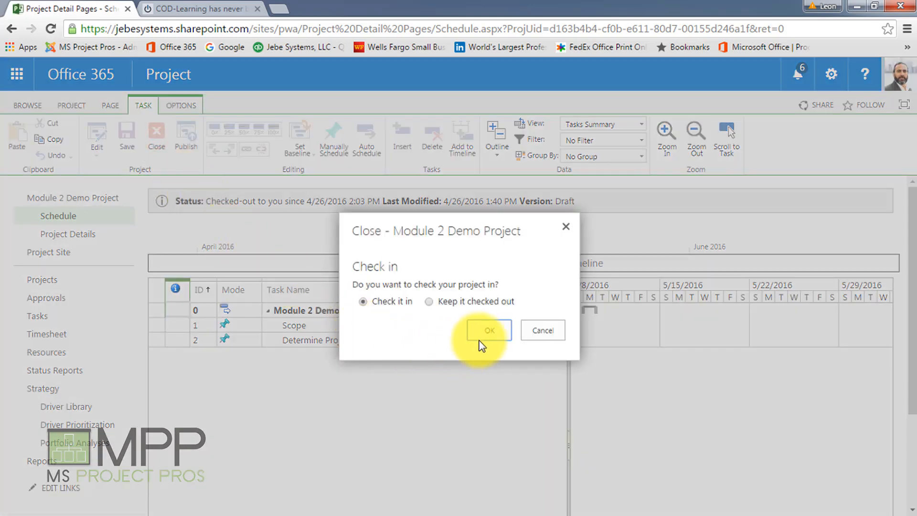
pyautogui.click(488, 329)
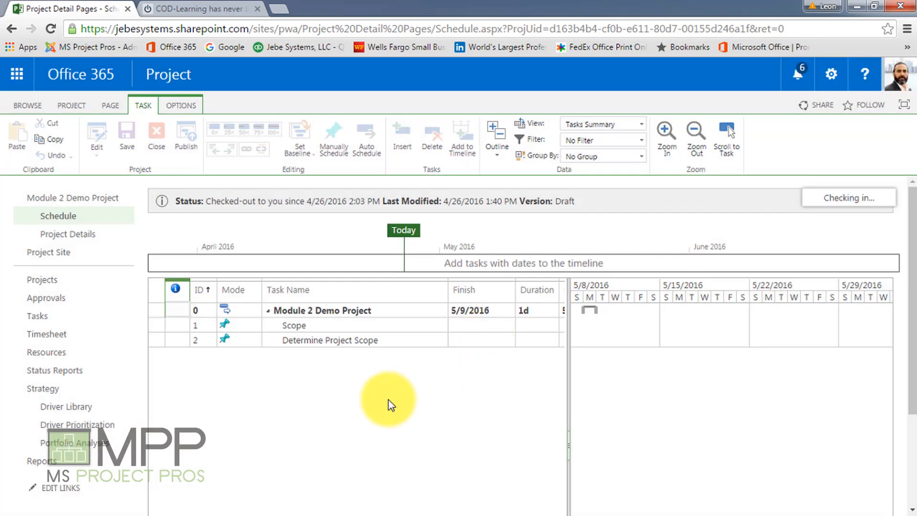
pyautogui.click(42, 280)
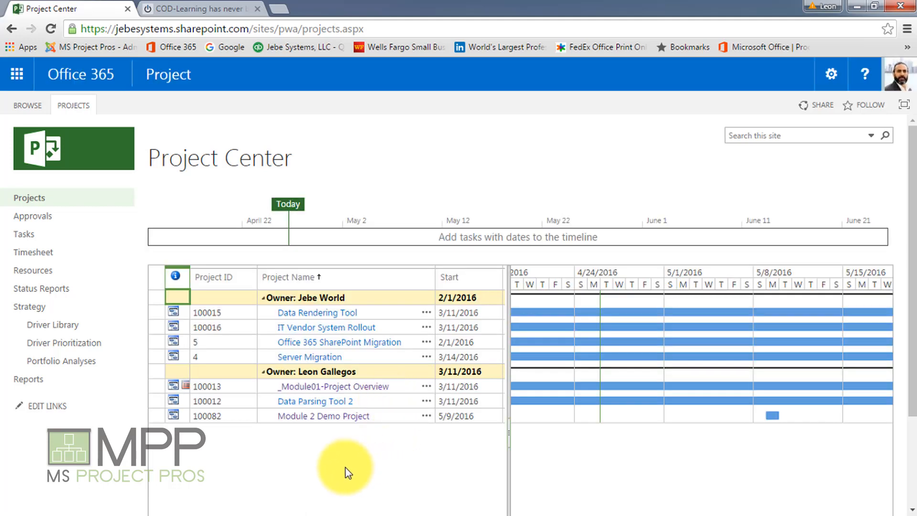
pyautogui.moveTo(317, 423)
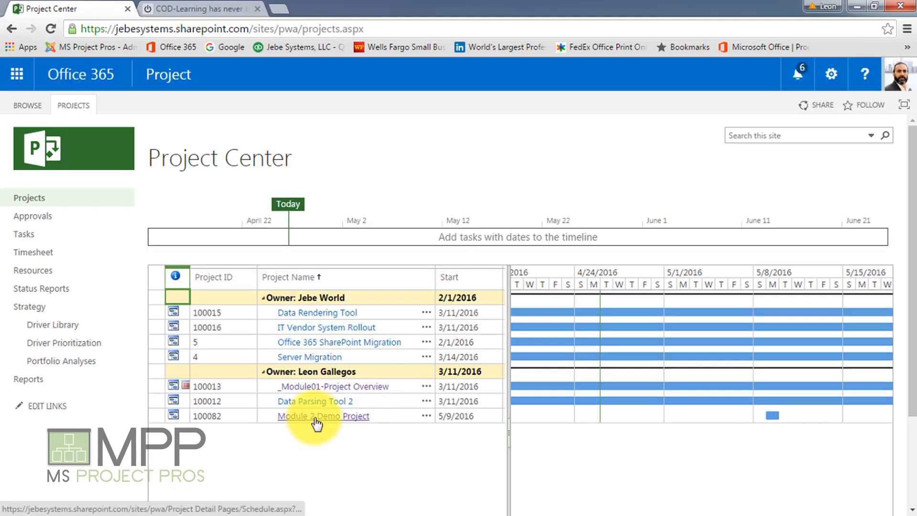
# - Reopen Module 2 Demo Project's Schedule page from the Project Center list
pyautogui.click(323, 416)
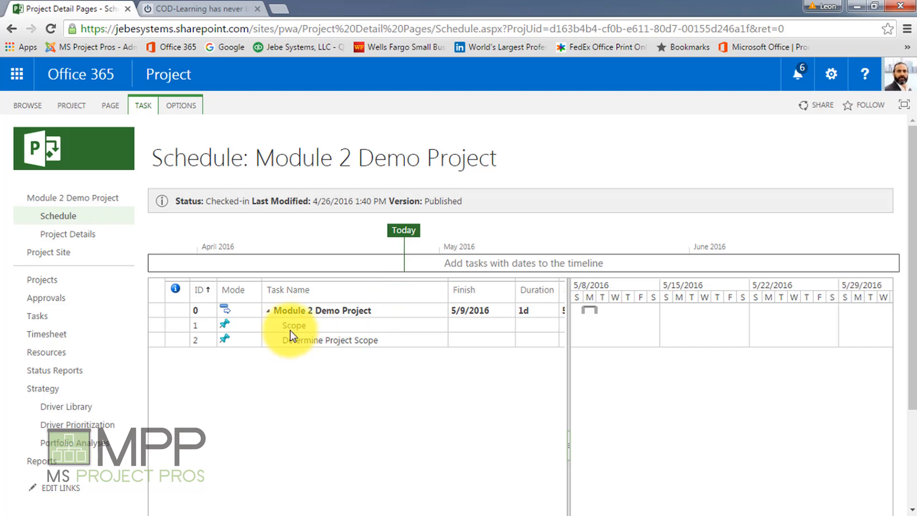
pyautogui.moveTo(316, 366)
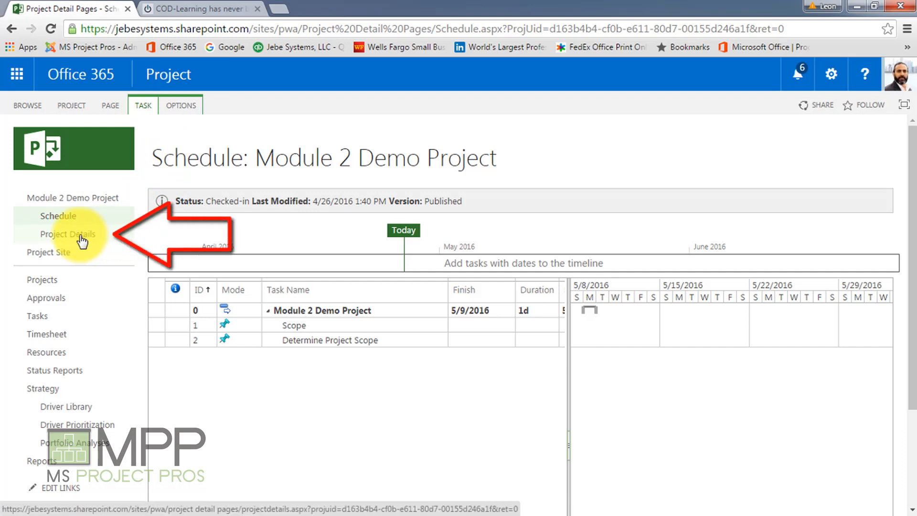
# - Show the Project Details page and the Project ribbon commands
pyautogui.click(65, 234)
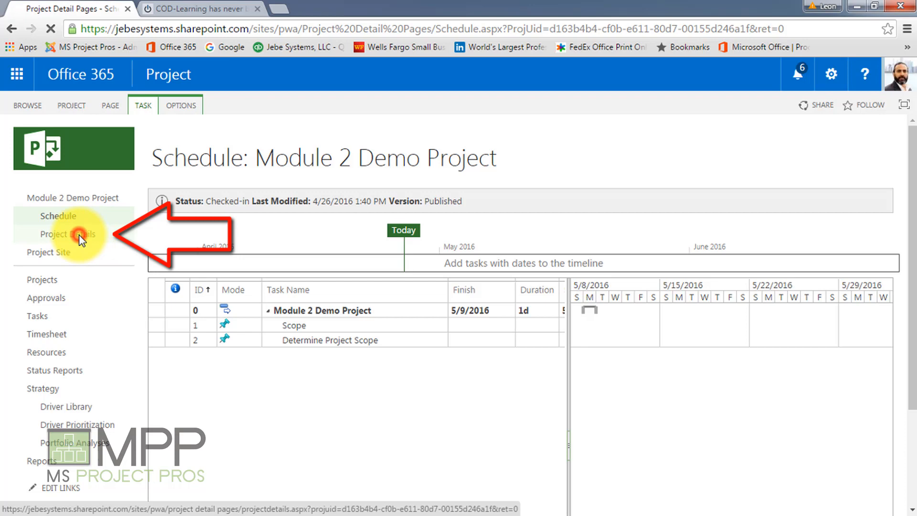
pyautogui.click(67, 234)
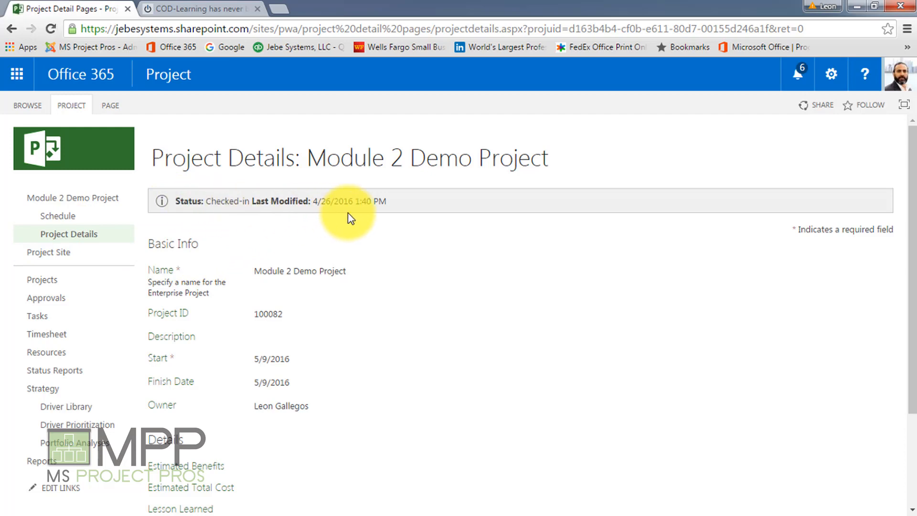
pyautogui.moveTo(366, 226)
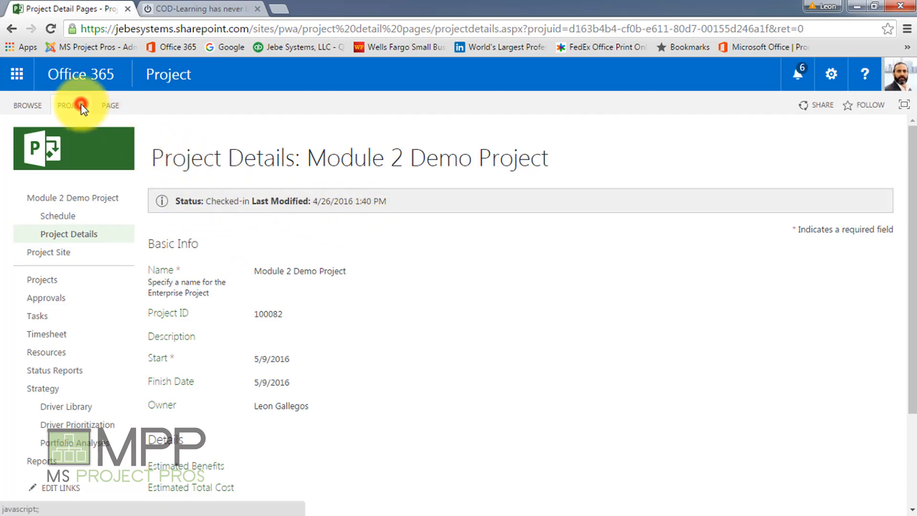
pyautogui.click(70, 105)
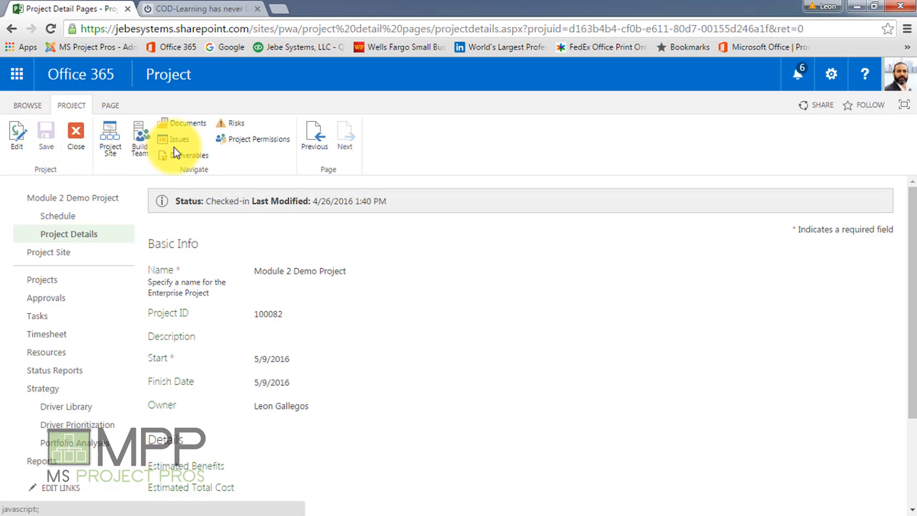
pyautogui.moveTo(210, 150)
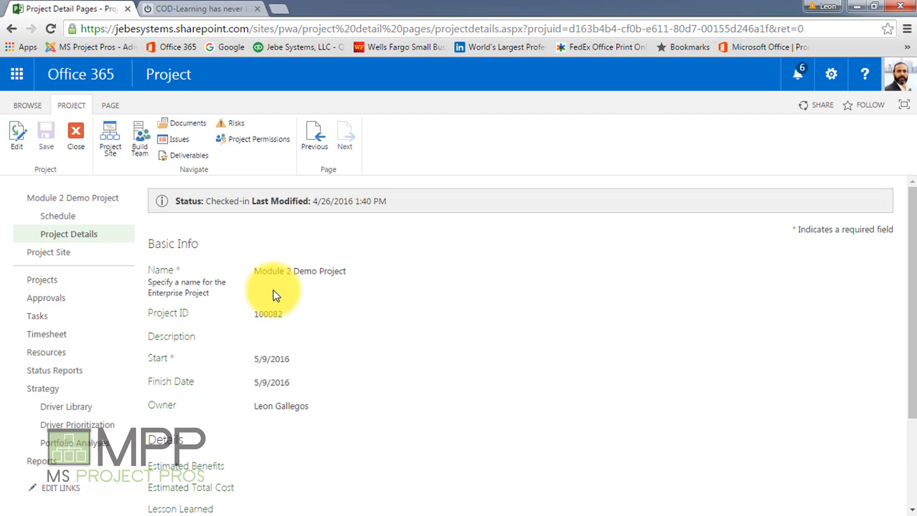
pyautogui.moveTo(286, 296)
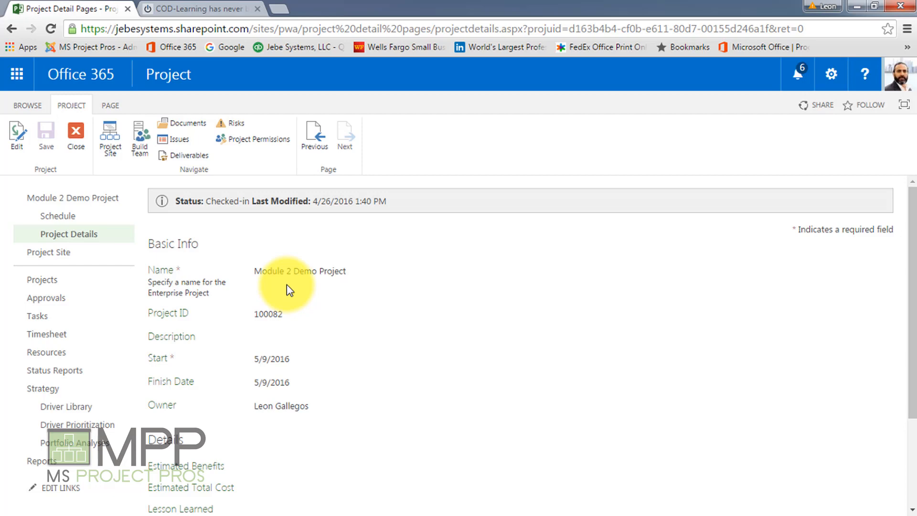
pyautogui.moveTo(277, 292)
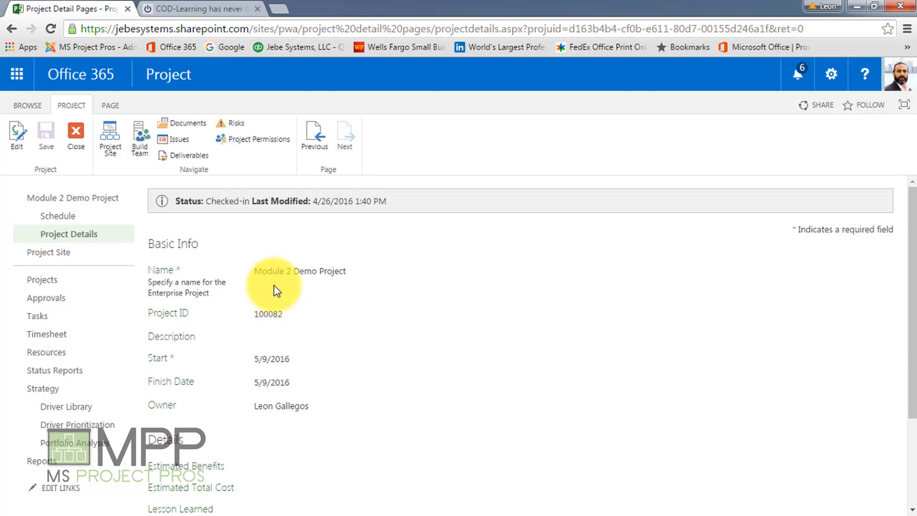
pyautogui.moveTo(280, 410)
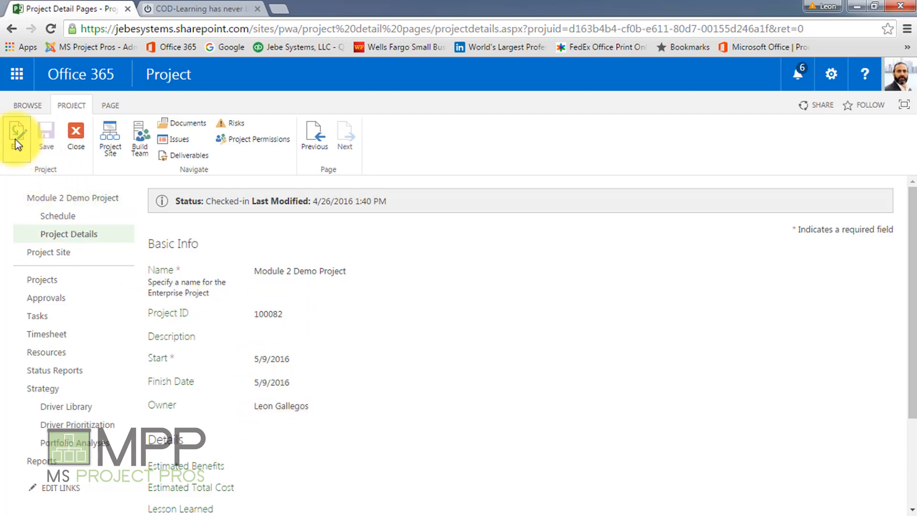
pyautogui.moveTo(17, 138)
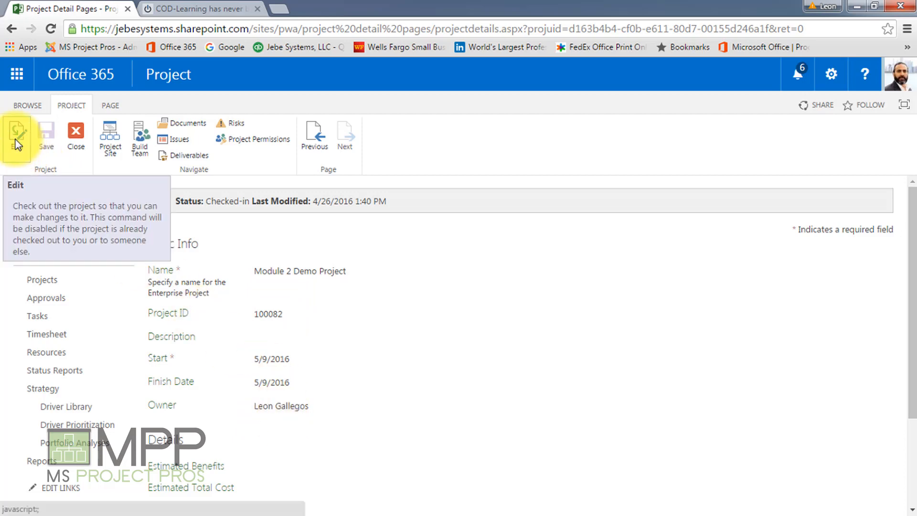
# - Check out the project and rename it 'Module 2 Demo Project Version 1'
pyautogui.click(16, 134)
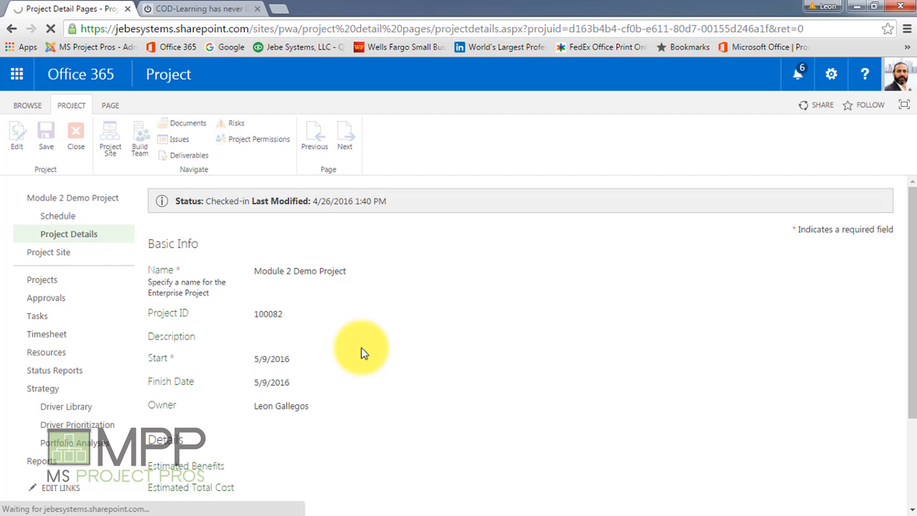
pyautogui.click(17, 135)
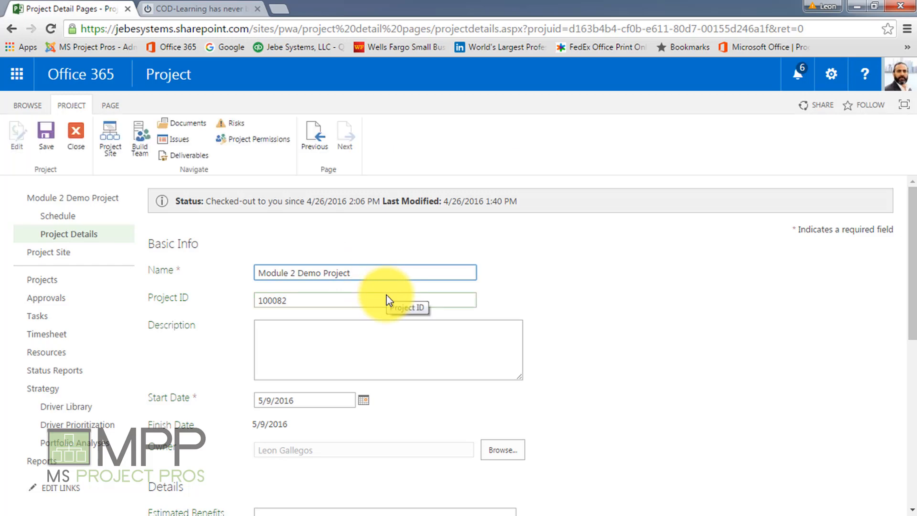
pyautogui.click(363, 272)
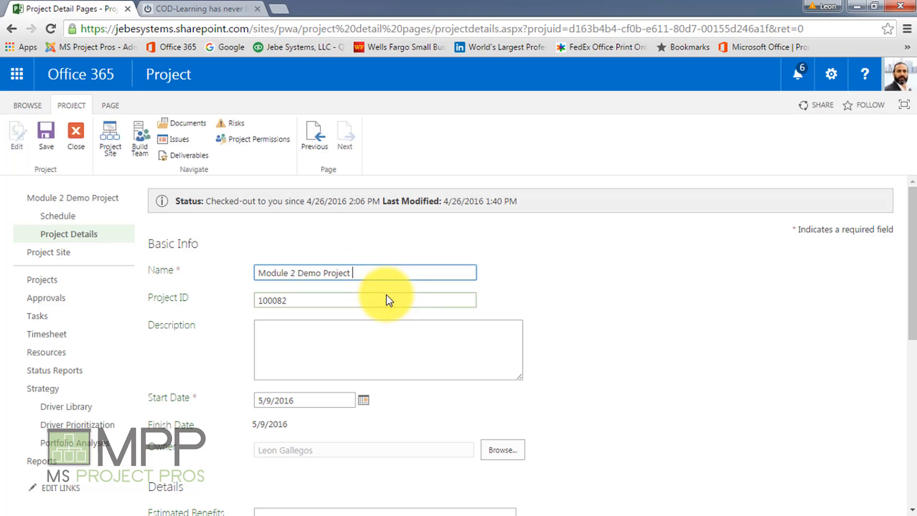
pyautogui.write('Vers')
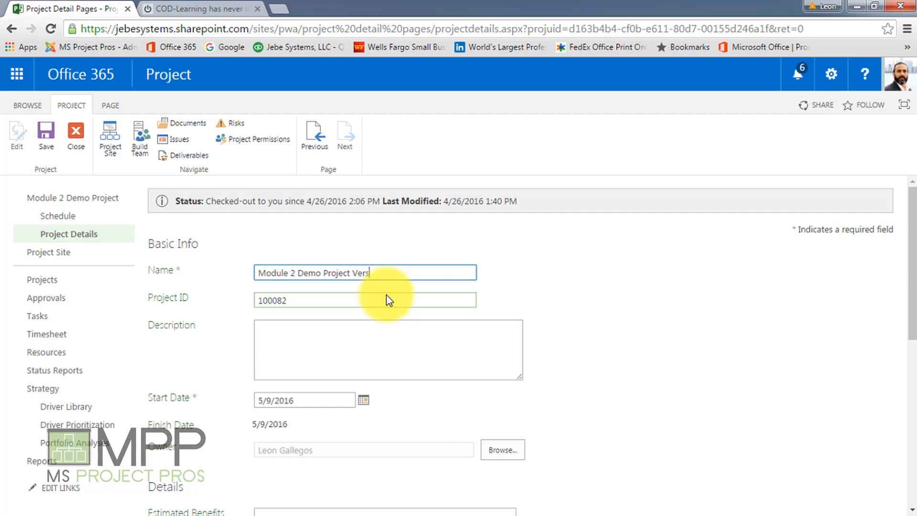
pyautogui.write('ion 1')
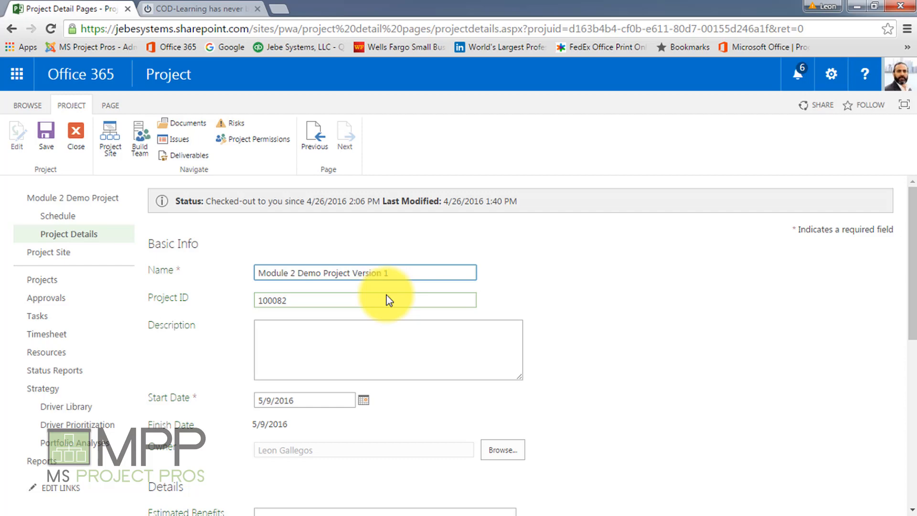
# - Save the renamed project and dismiss the page-reload notice
pyautogui.click(46, 135)
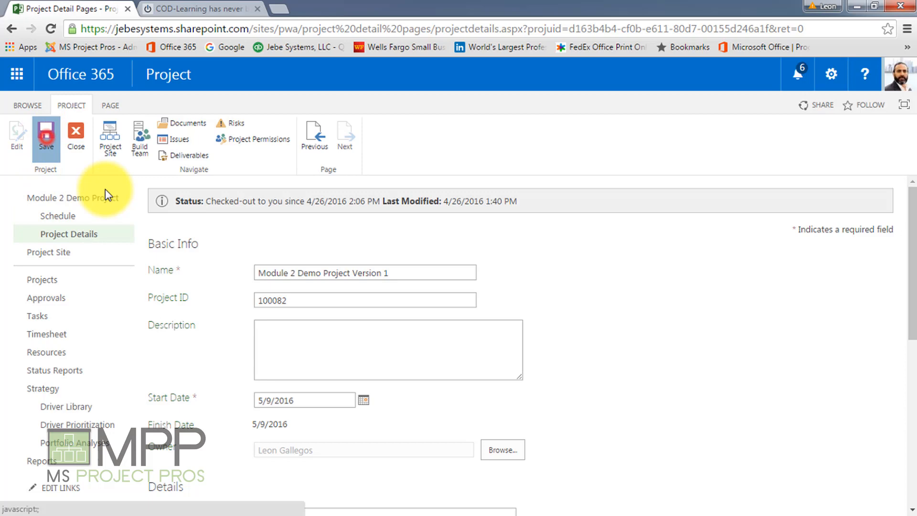
pyautogui.click(46, 135)
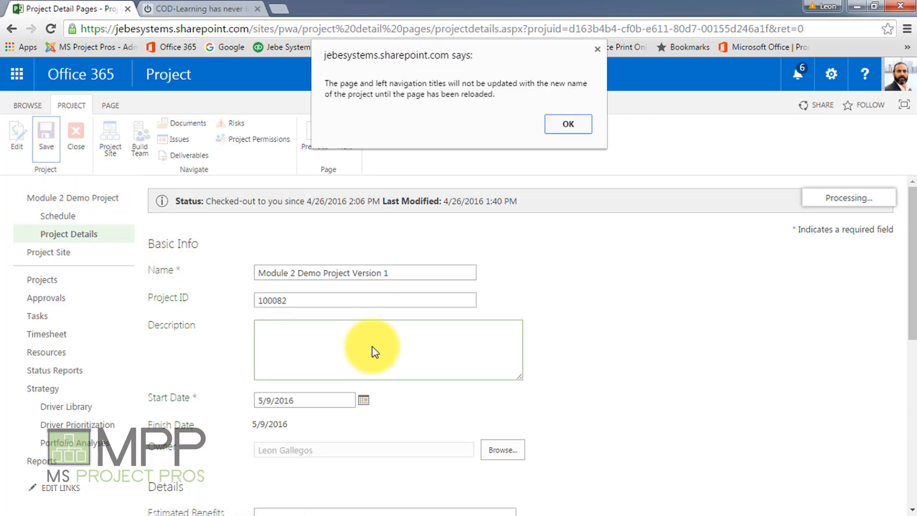
pyautogui.click(566, 124)
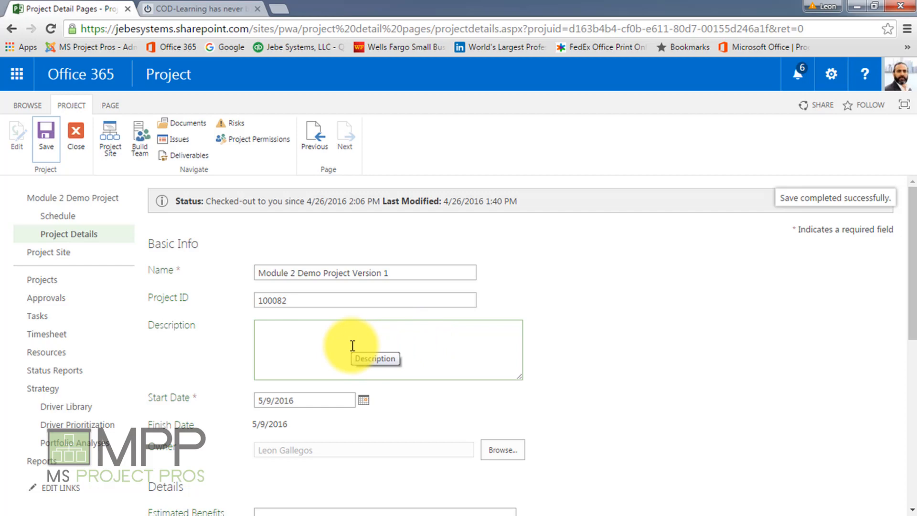
pyautogui.moveTo(120, 170)
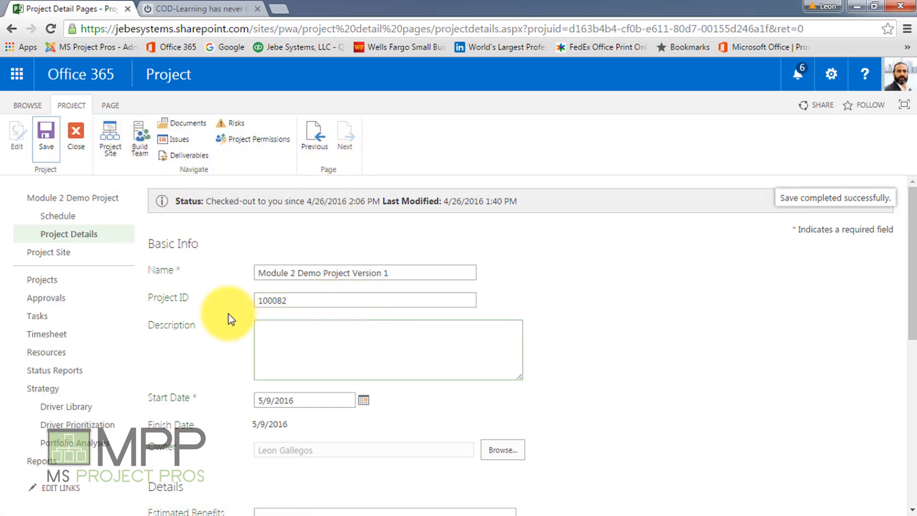
# - Close the renamed project with 'Check it in' selected and confirm
pyautogui.click(75, 138)
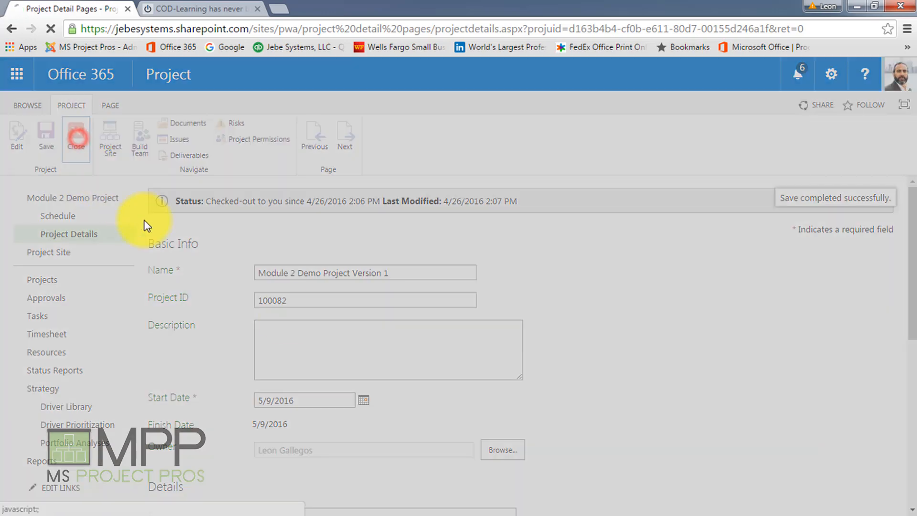
pyautogui.click(75, 135)
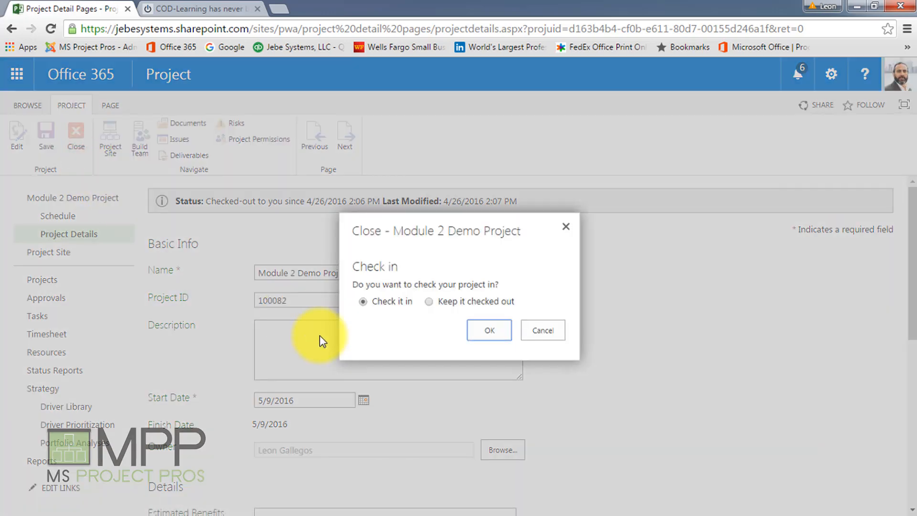
pyautogui.click(489, 330)
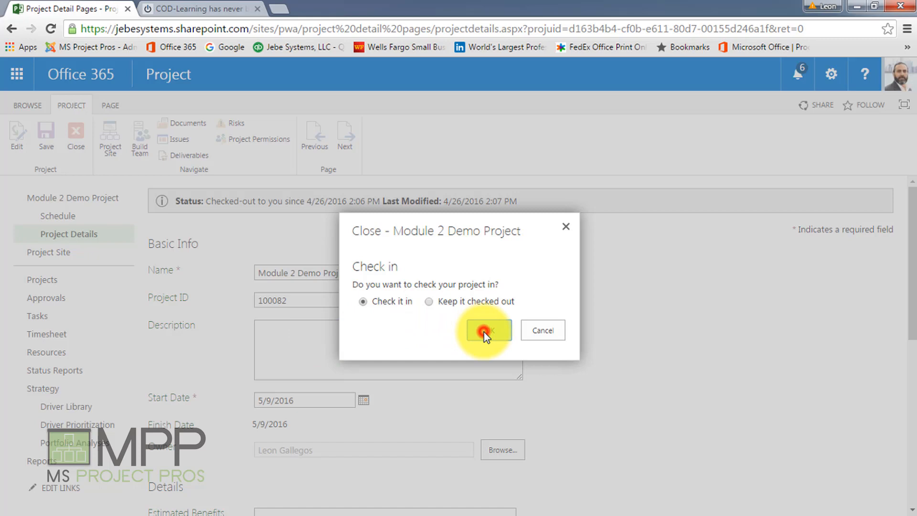
pyautogui.click(487, 330)
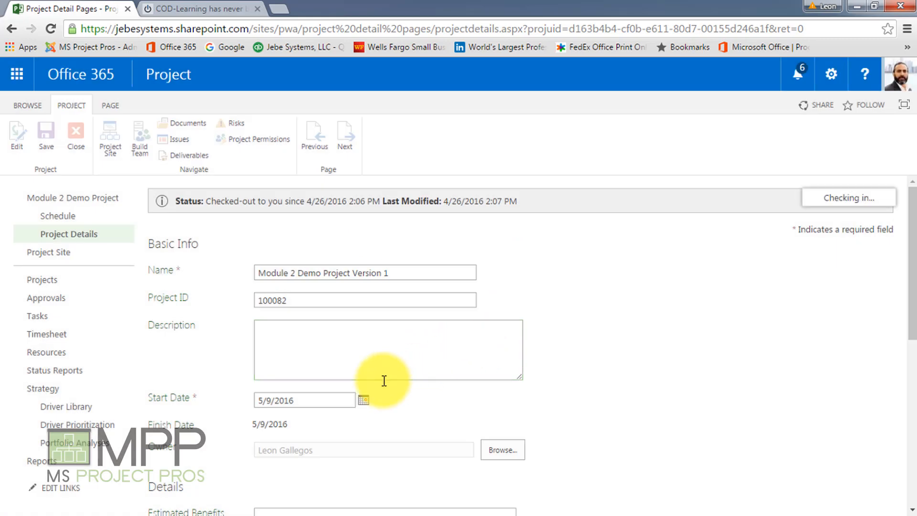